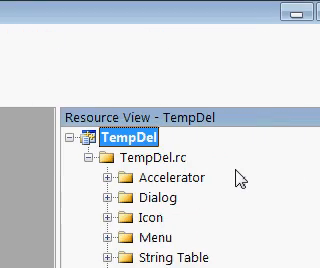
Step: Scroll Resource View to add a new Toolbar resource to TempDel.rc
scroll("down", 3)
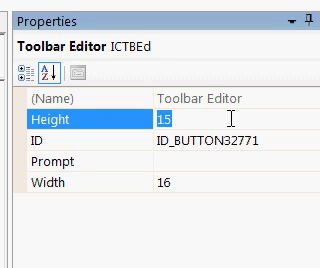
Step: Enter 32 for the toolbar button height and width in Properties
type("32")
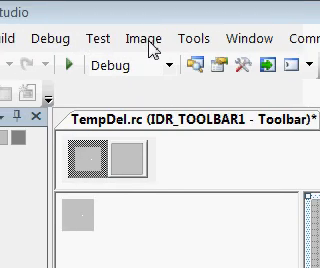
Step: Draw a red filled rectangle and red circle, then open the rectangle button's properties
left_click(145, 33)
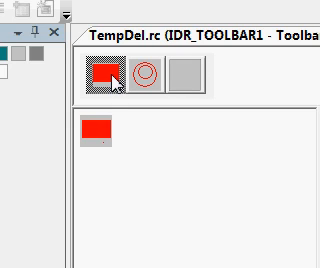
double_click(104, 76)
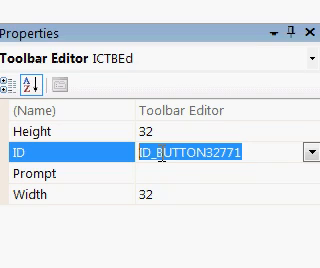
Step: Replace ID_BUTTON32771 with a custom ID for the red rectangle button
type("ID")
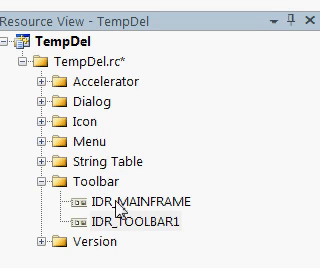
Step: Scroll Resource View to see IDR_MAINFRAME and IDR_TOOLBAR1 under Toolbar
scroll("down", 3)
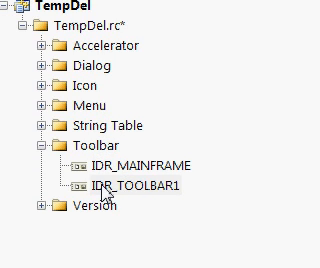